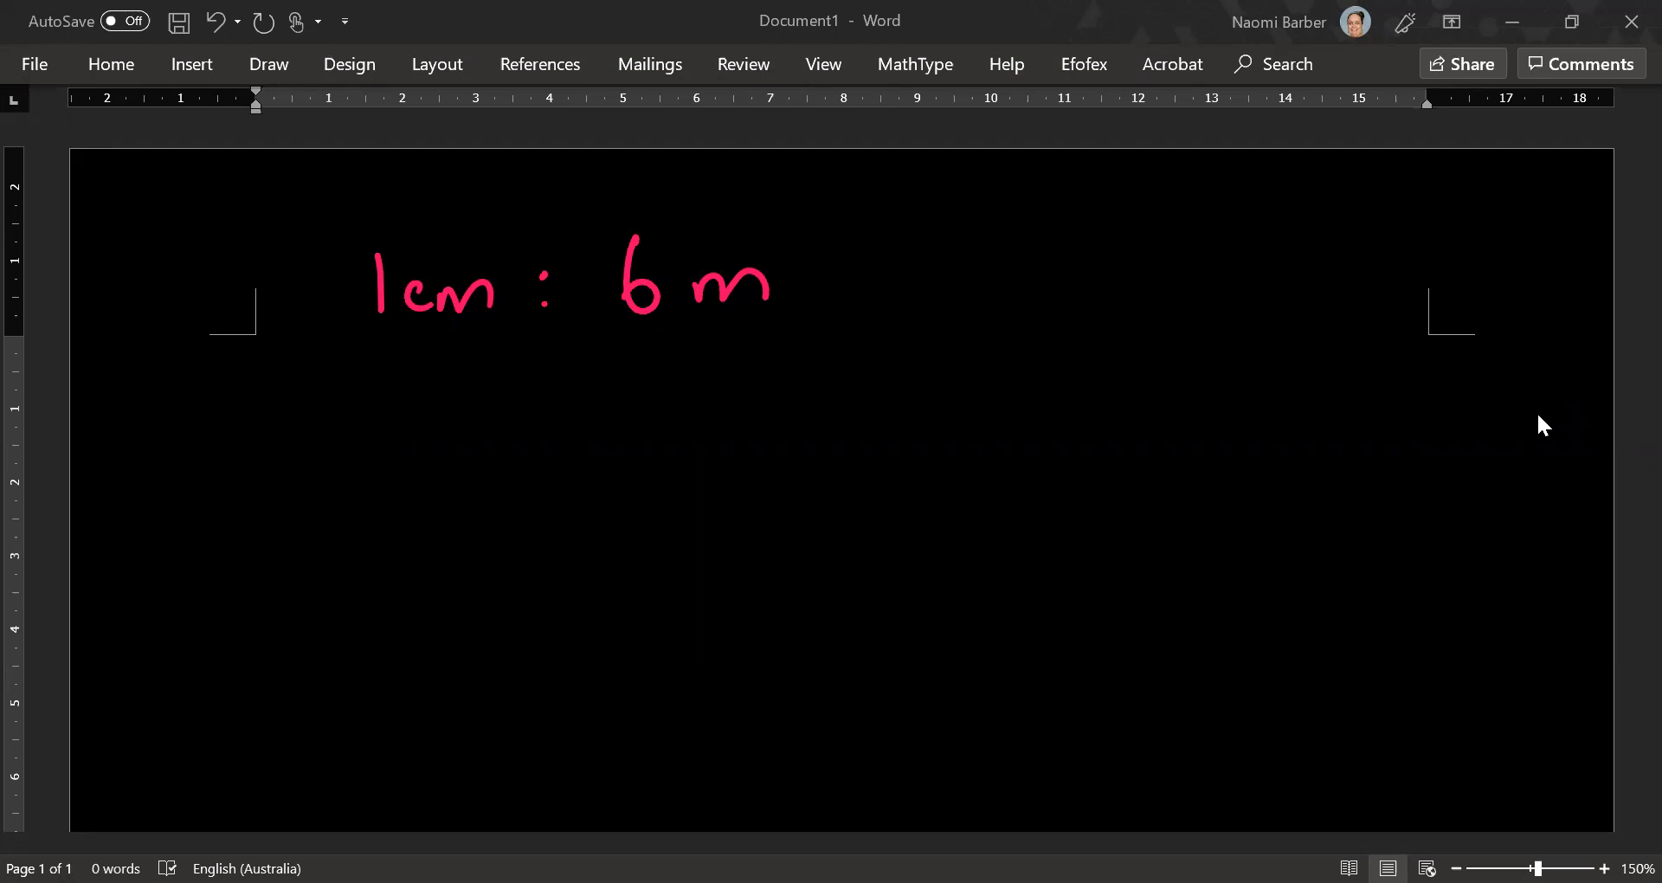
- Ink arrows labelling 1cm as 'on paper' and 6m as 'in real life'
drag(408, 350, 382, 424)
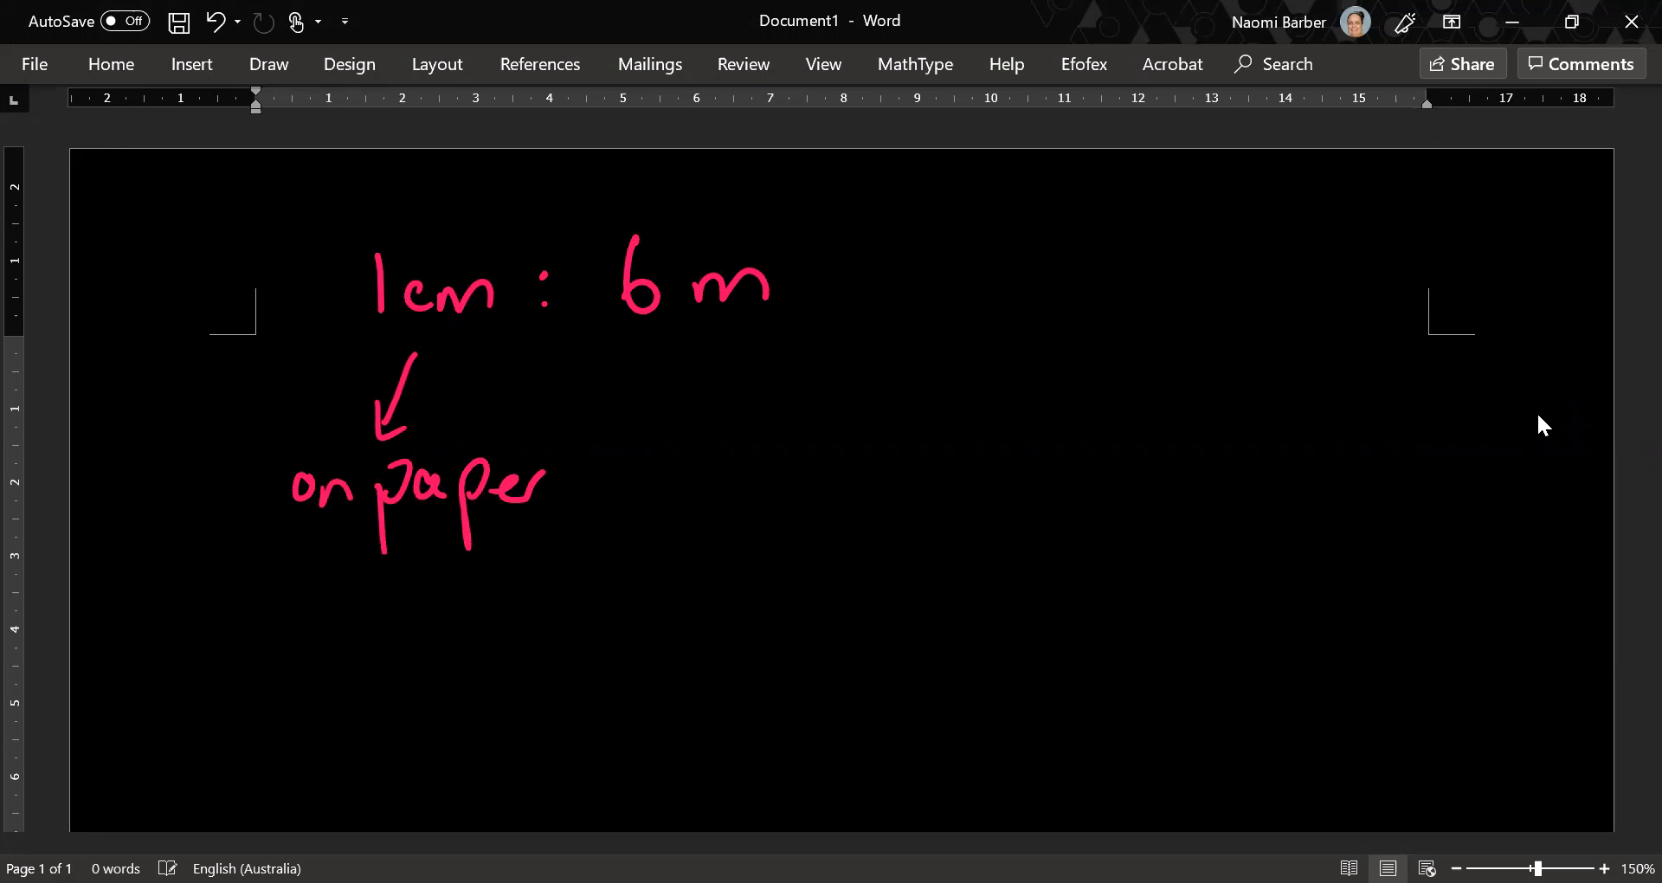
drag(729, 329, 729, 445)
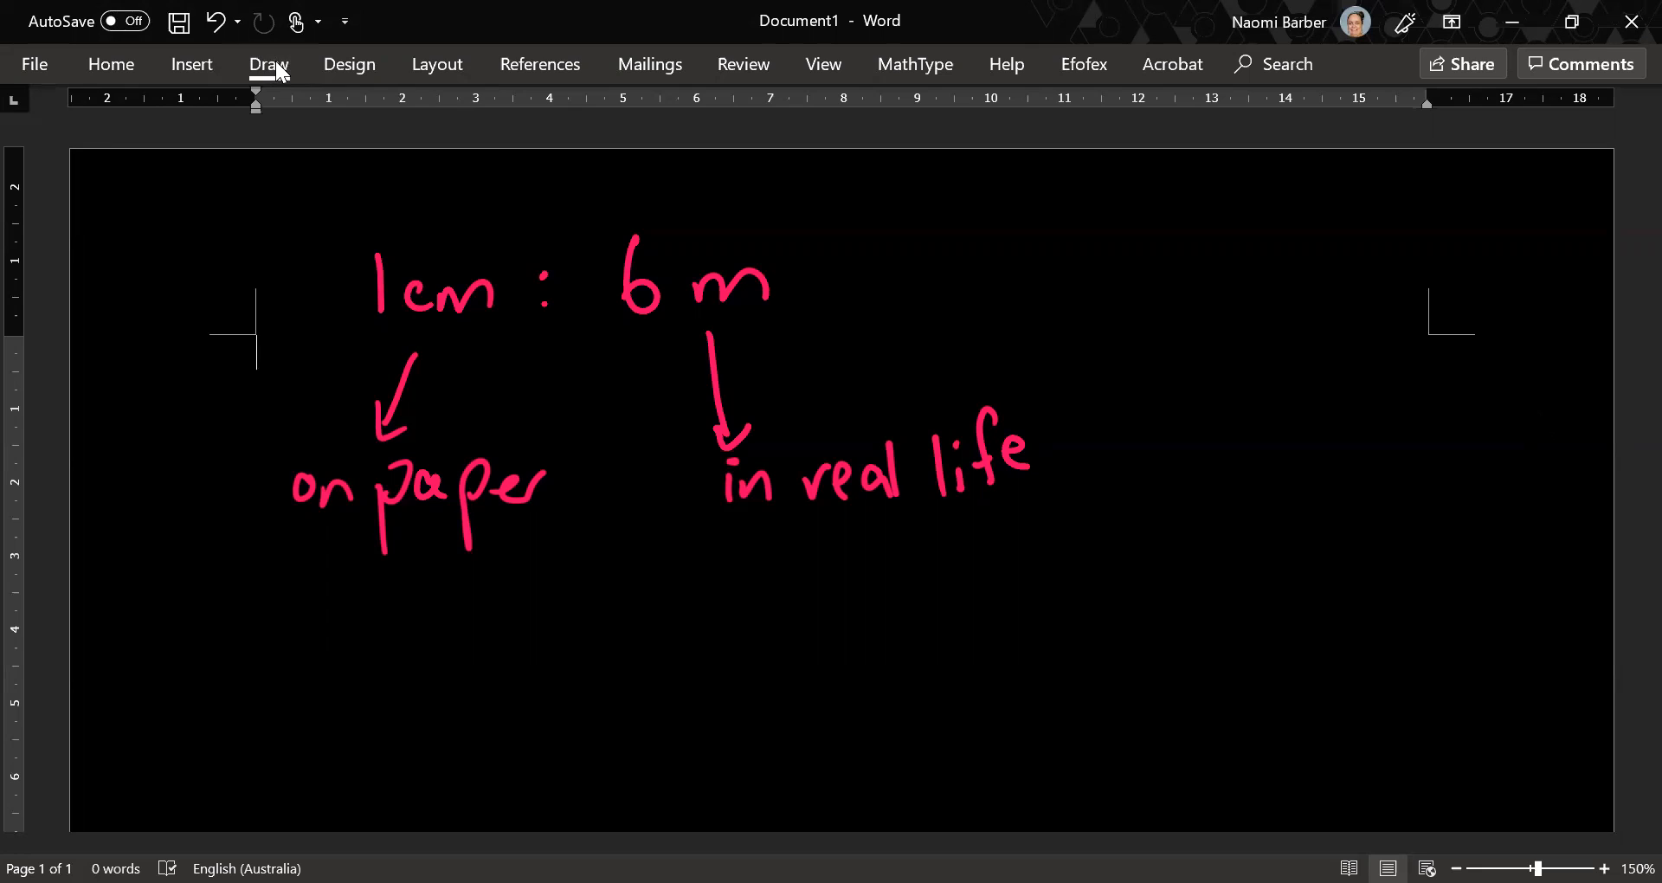
- Switch to the eraser to remove the arrow and label ink
click(268, 64)
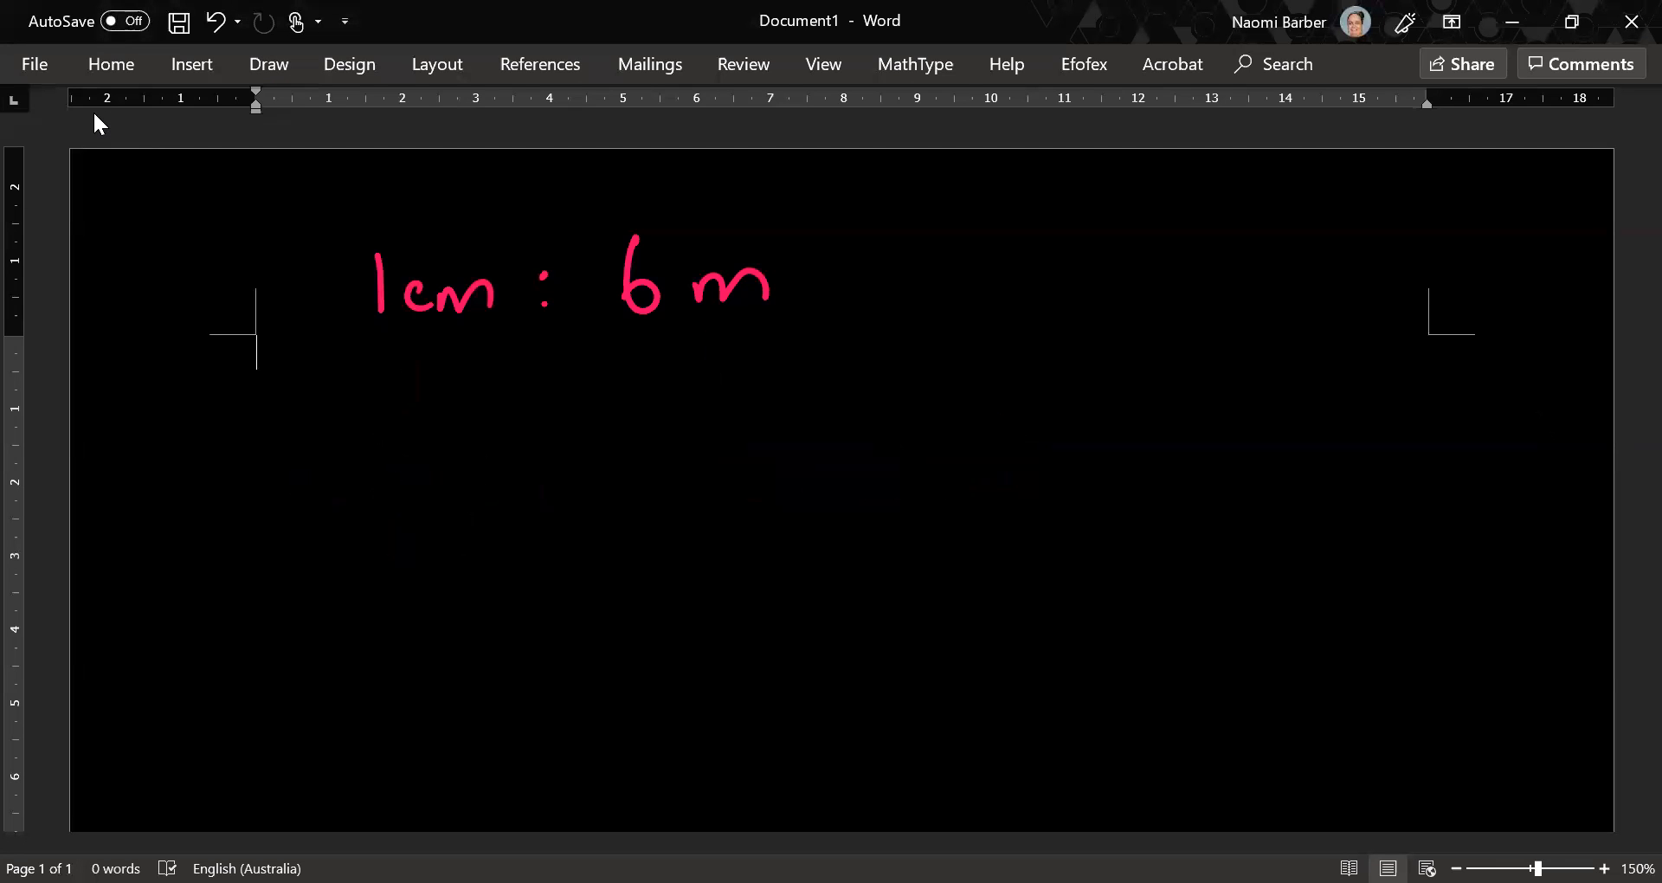
- Ink '1cm : ?' beneath the first line, then erase the question mark
drag(430, 414, 540, 445)
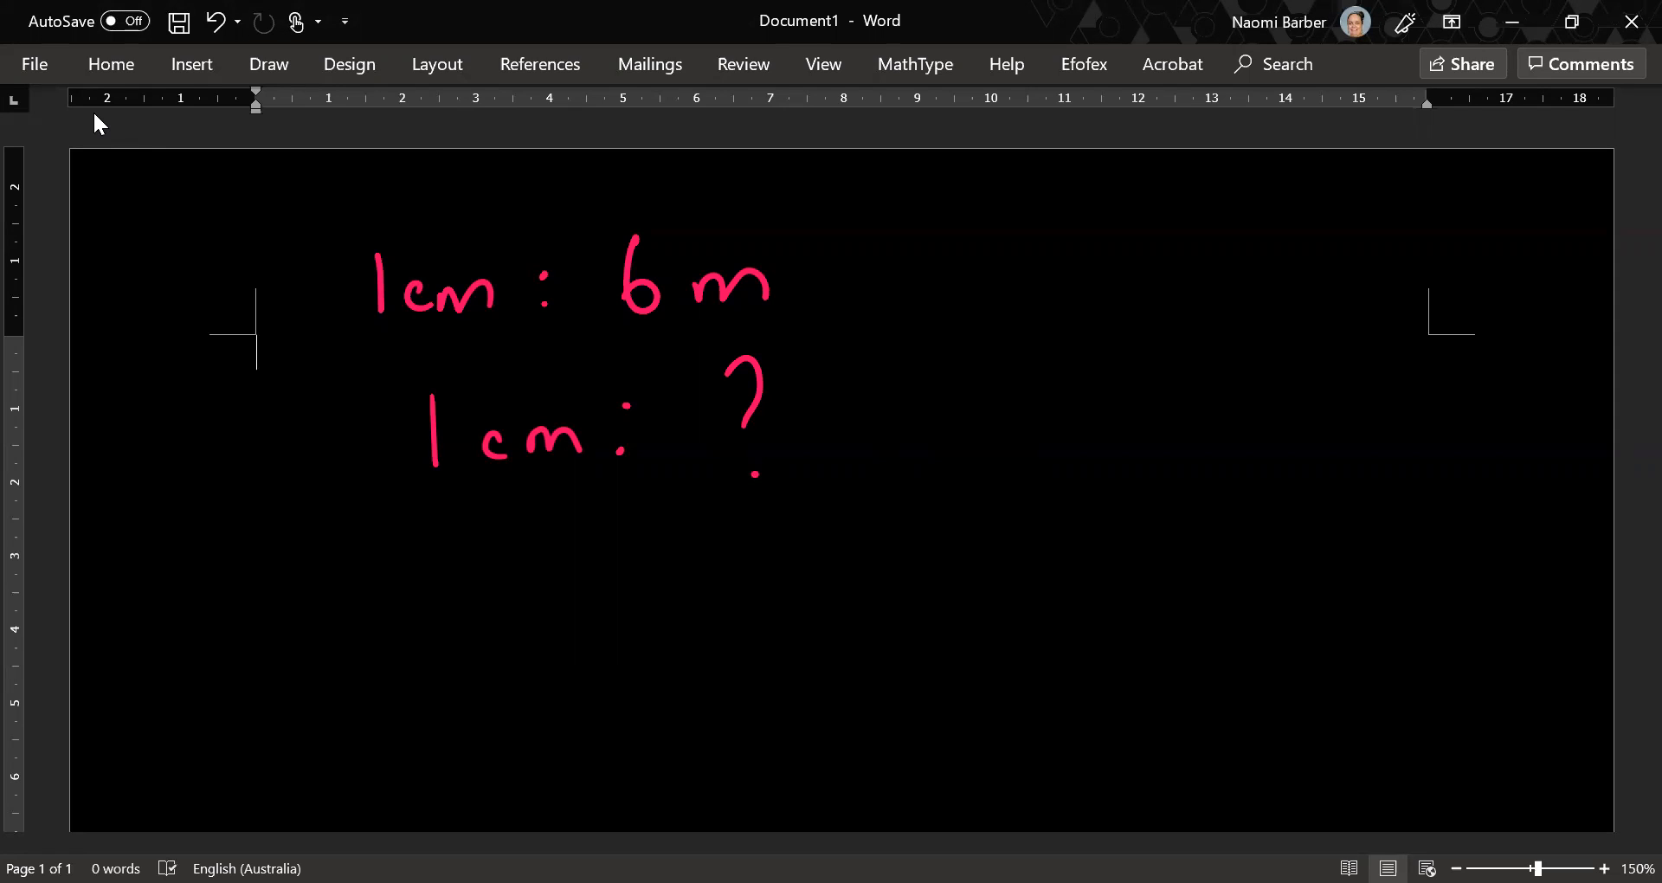
mouse_move(200, 82)
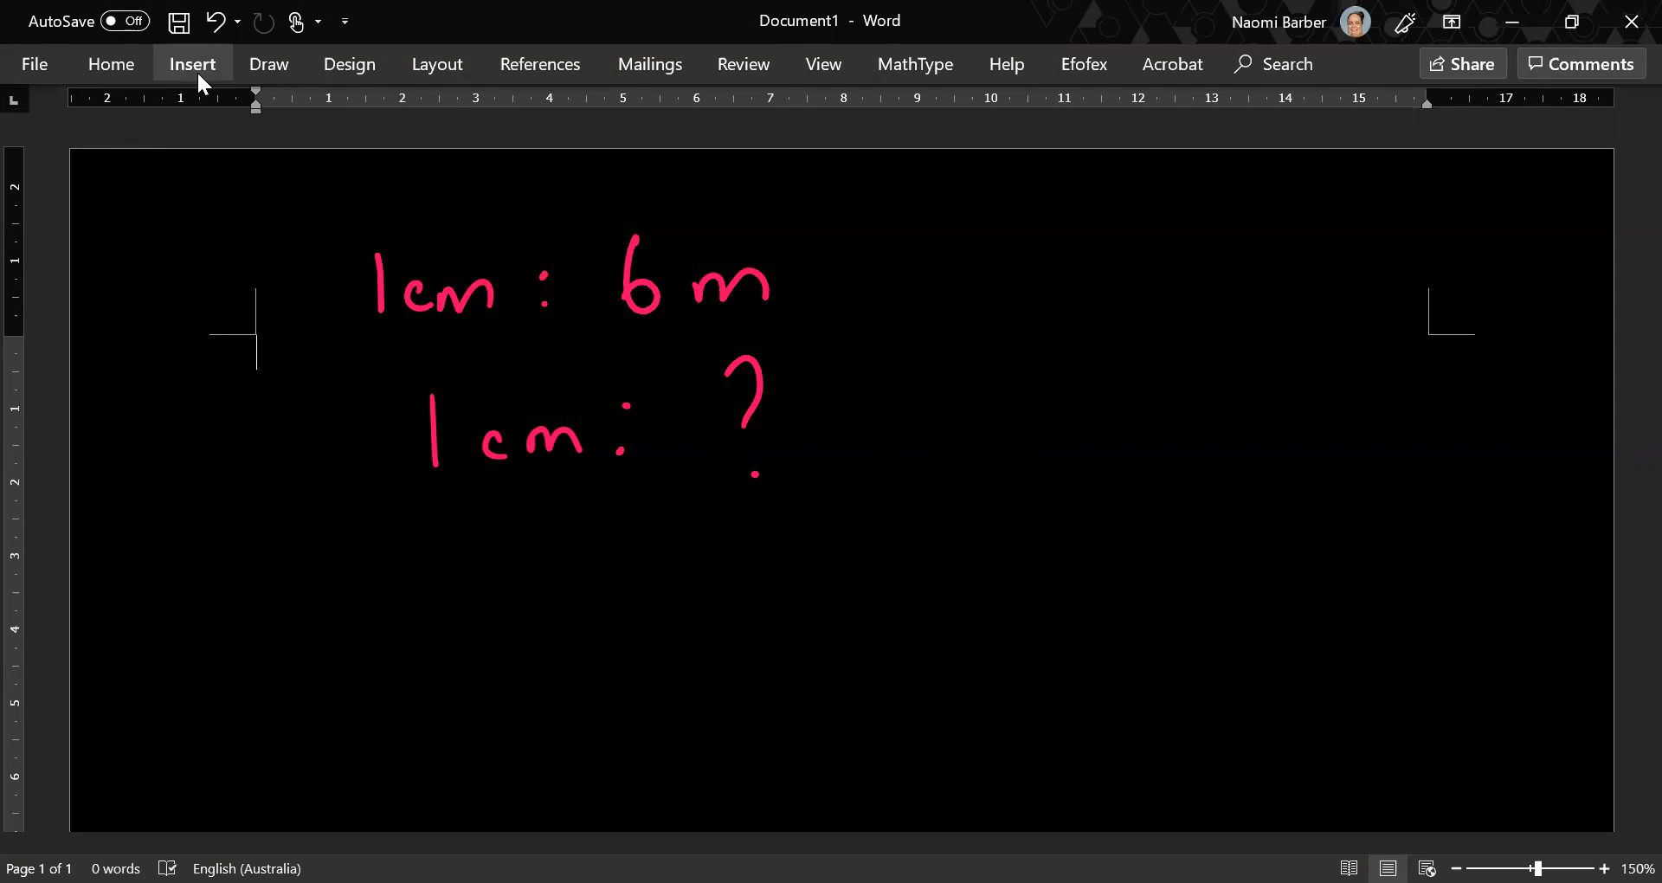
click(269, 64)
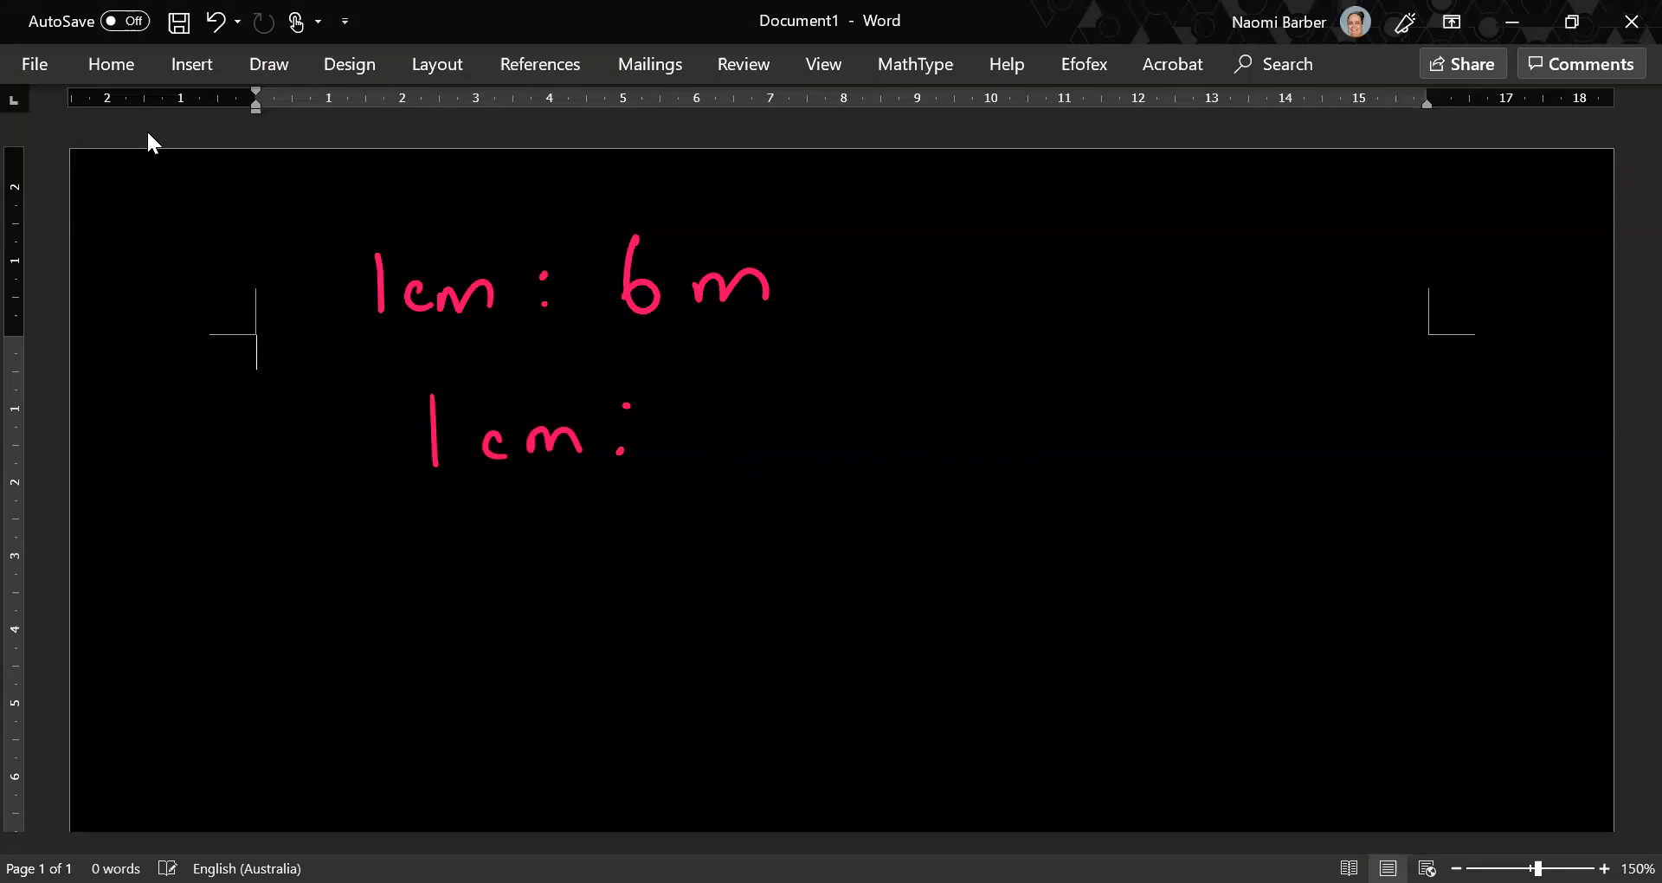
click(192, 64)
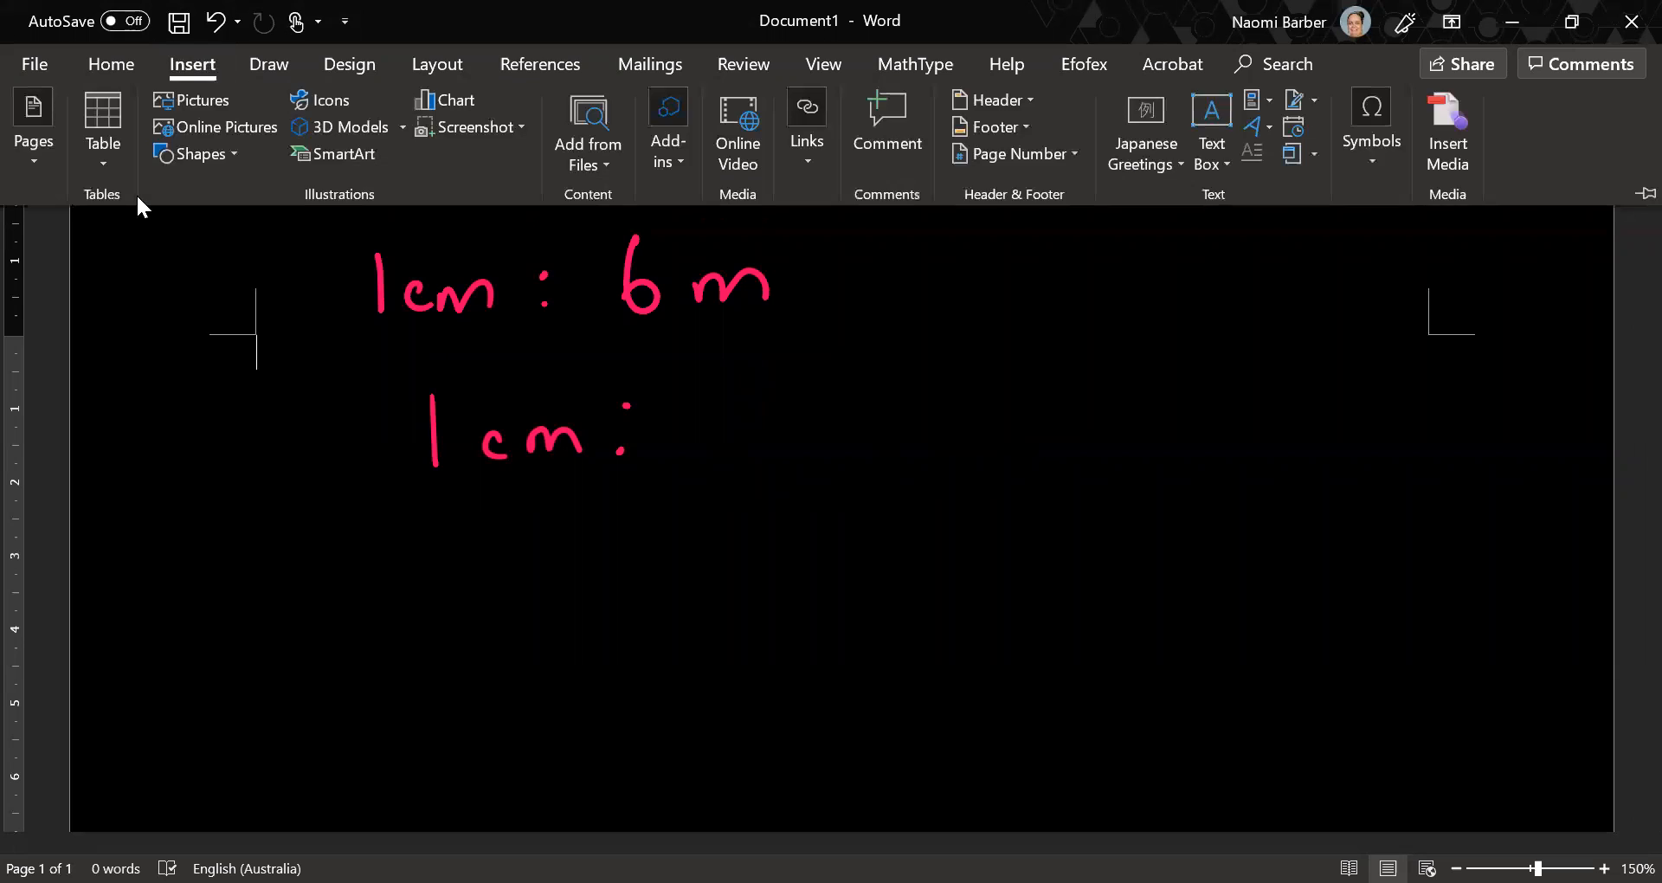
click(269, 64)
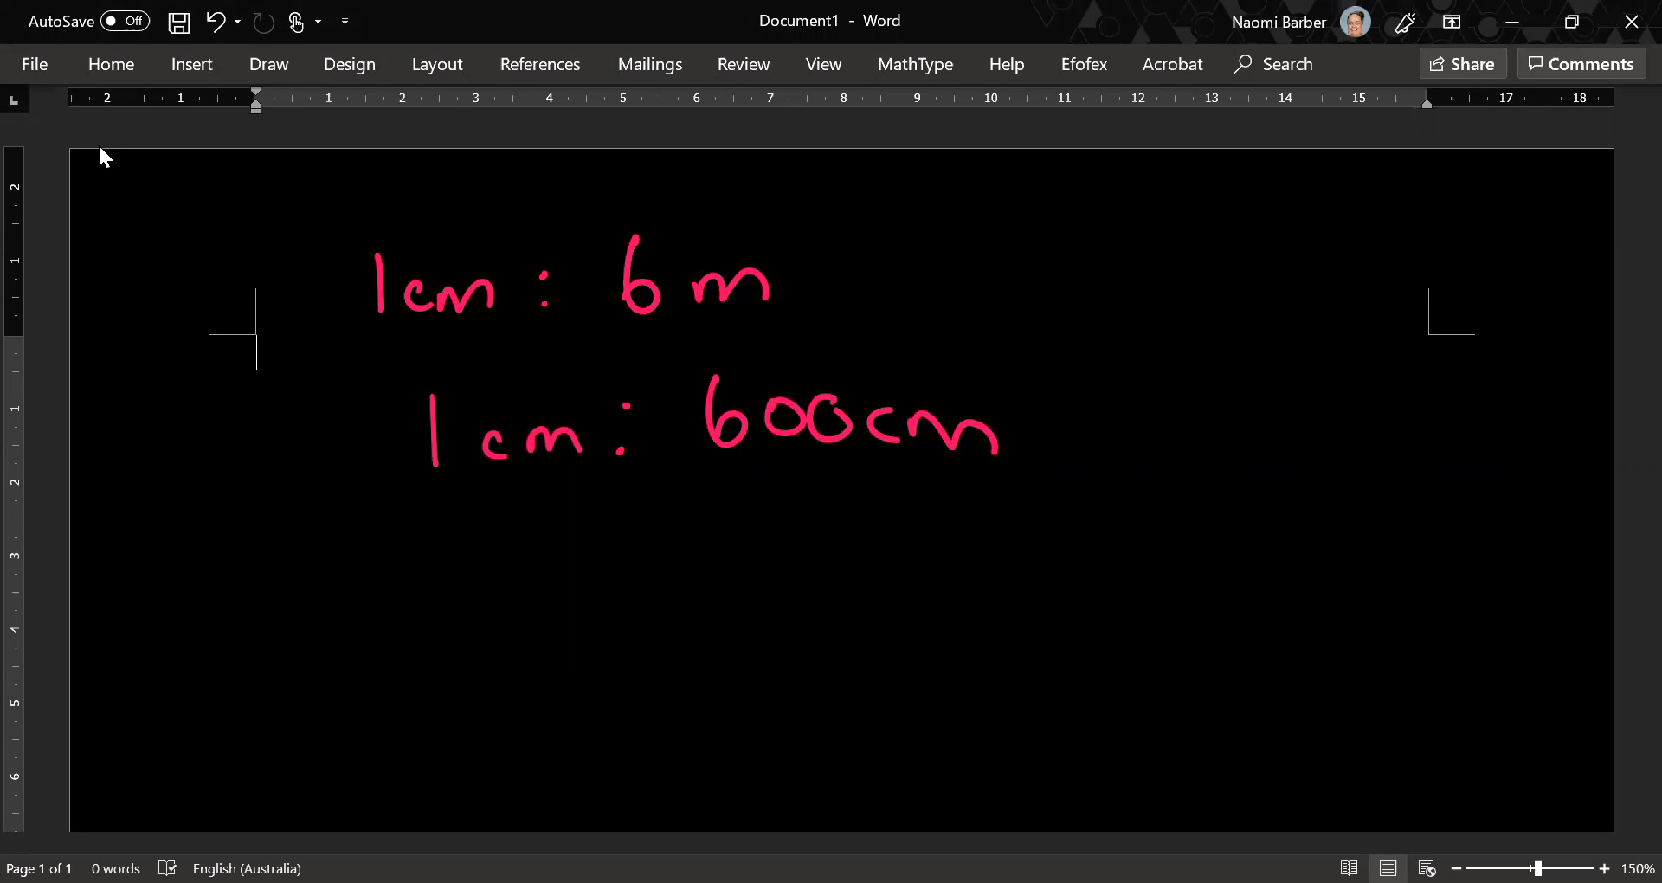
- Underline the matching cm units on the 1cm : 600cm line
drag(486, 472, 568, 472)
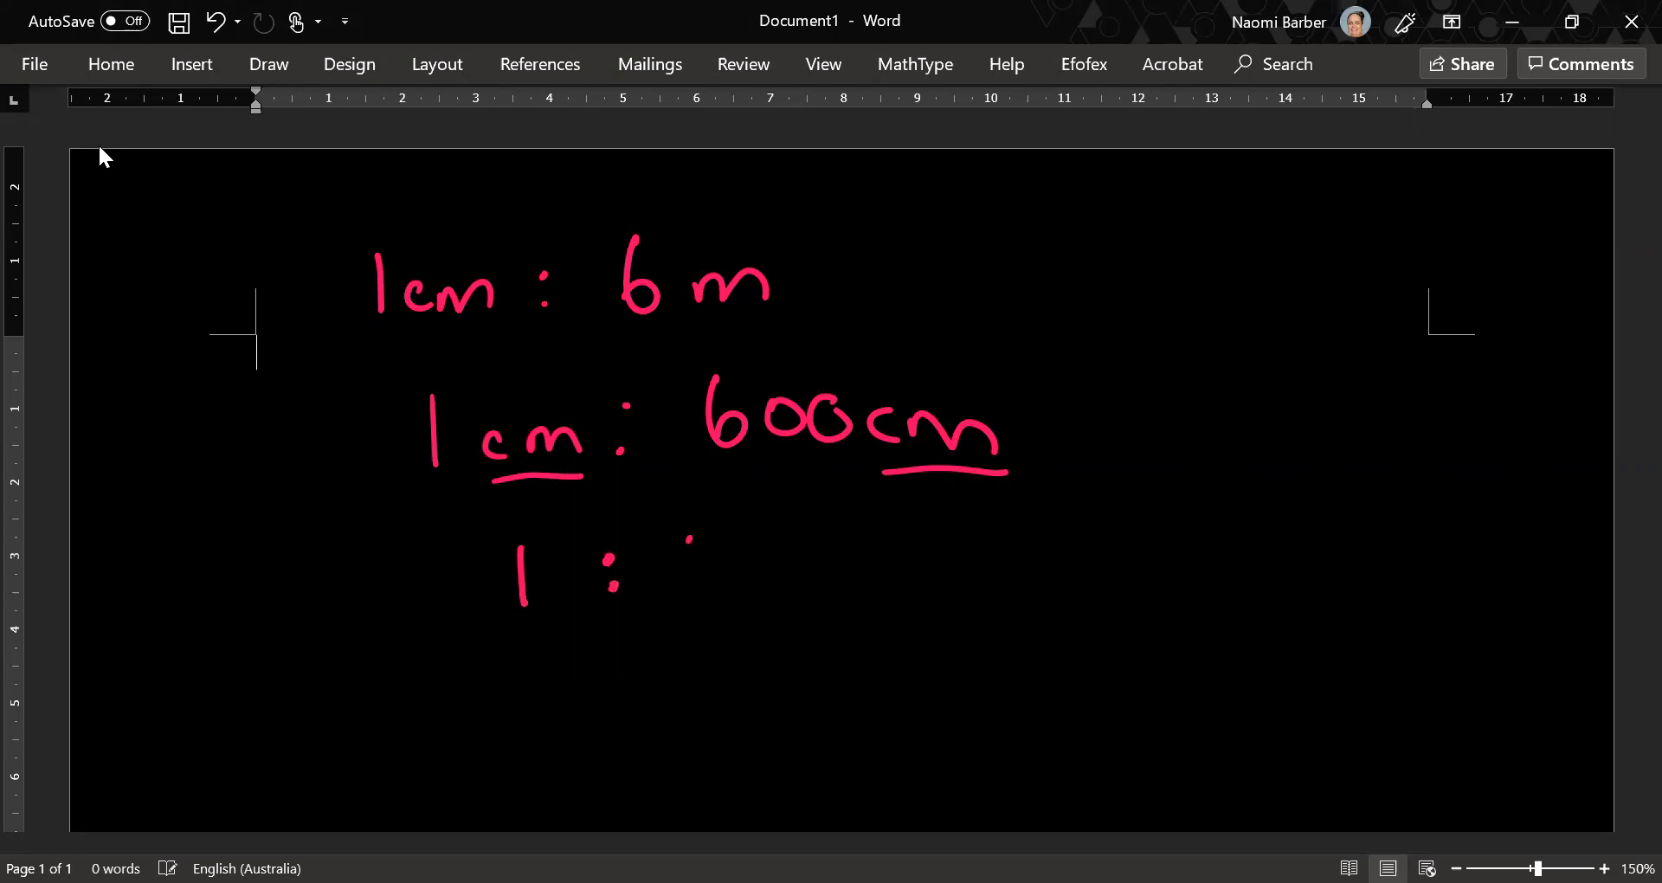
- Write 600 to complete the unitless ratio 1 : 600 on the third line
drag(679, 540, 837, 594)
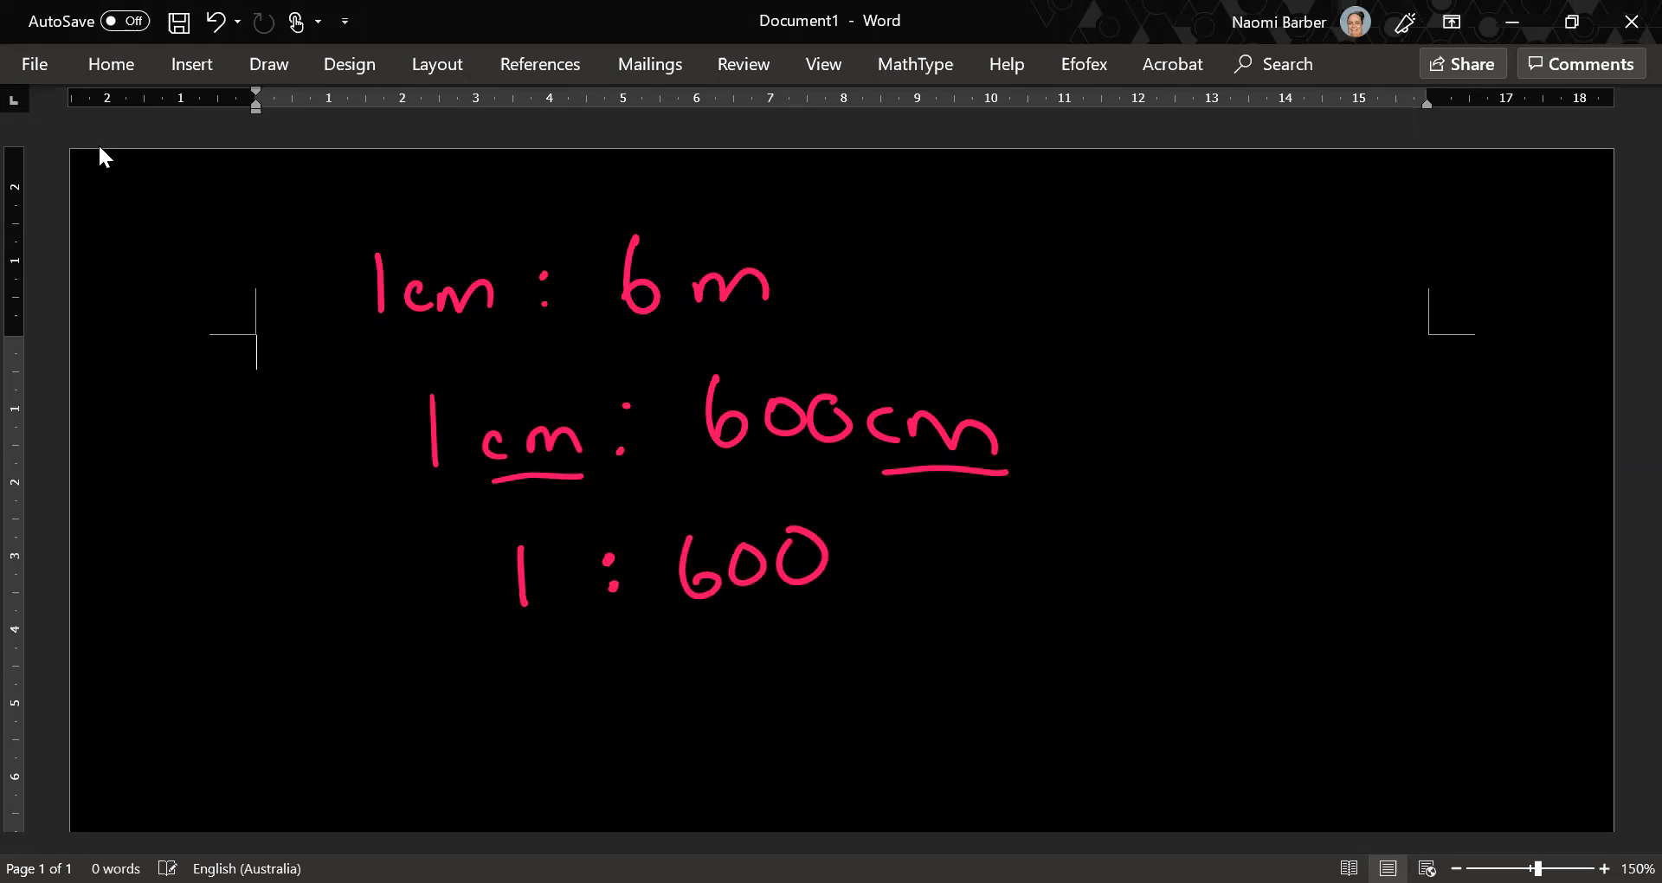